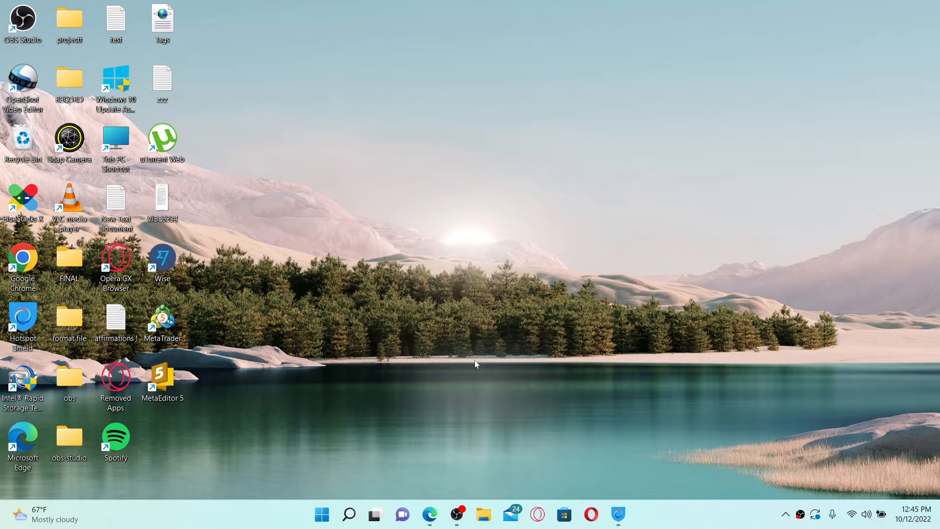
# Launch Microsoft Edge from the taskbar to load the E*TRADE sign-in page
pyautogui.click(430, 515)
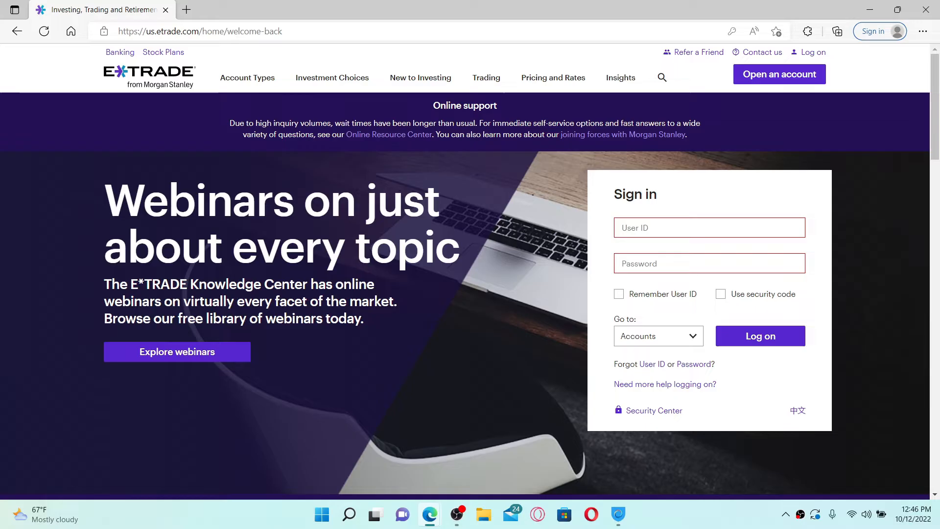
pyautogui.moveTo(671, 280)
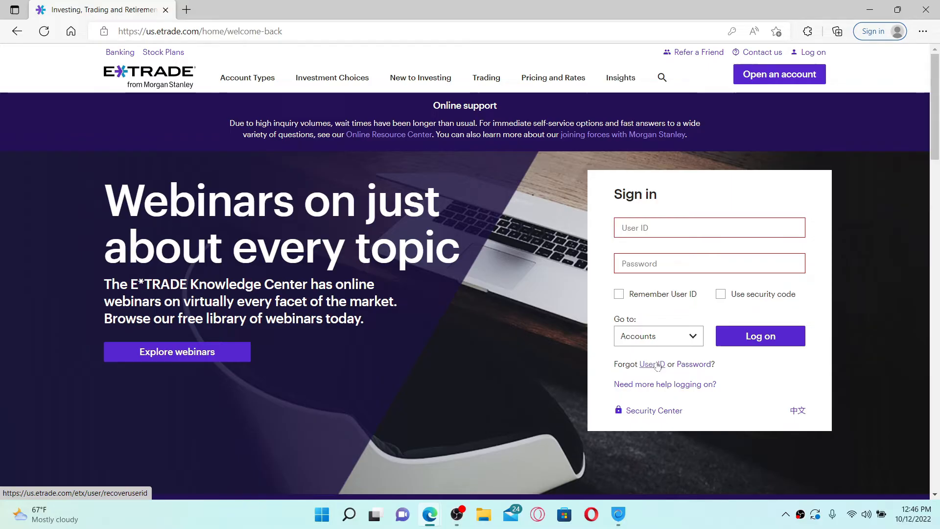
pyautogui.moveTo(694, 364)
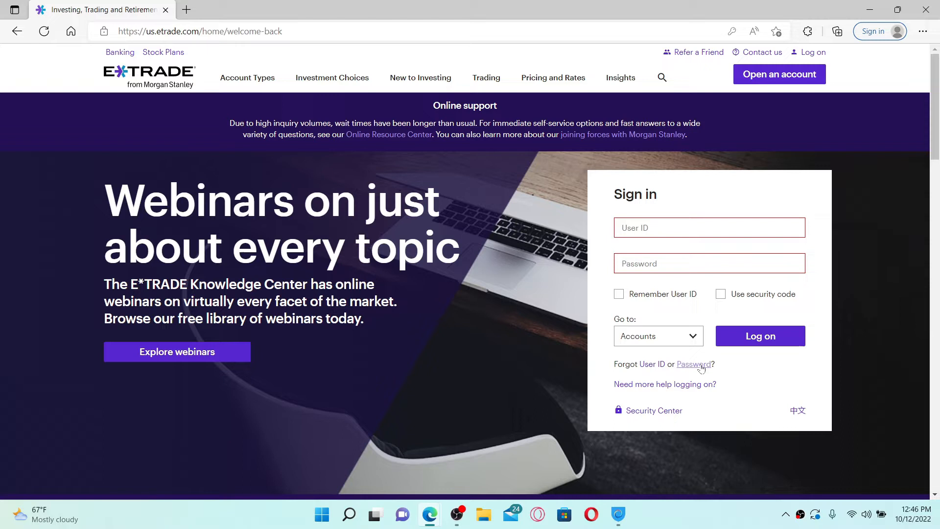
# Follow the 'Forgot Password' link to reach the Reset your password page
pyautogui.click(694, 364)
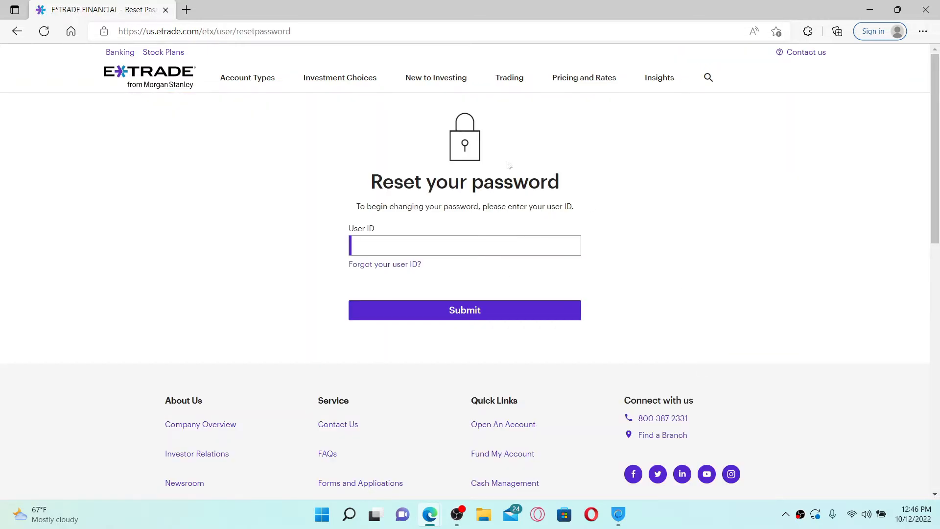
pyautogui.moveTo(547, 265)
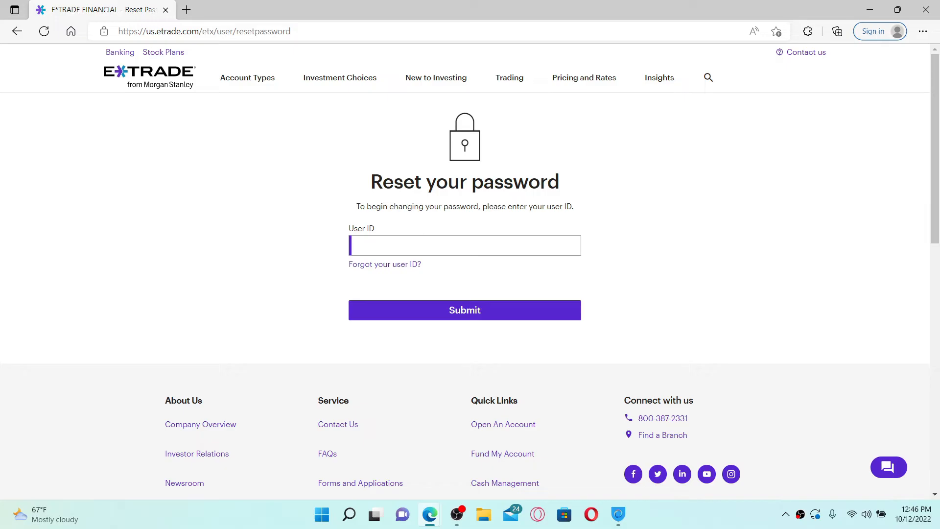
pyautogui.write('rupa')
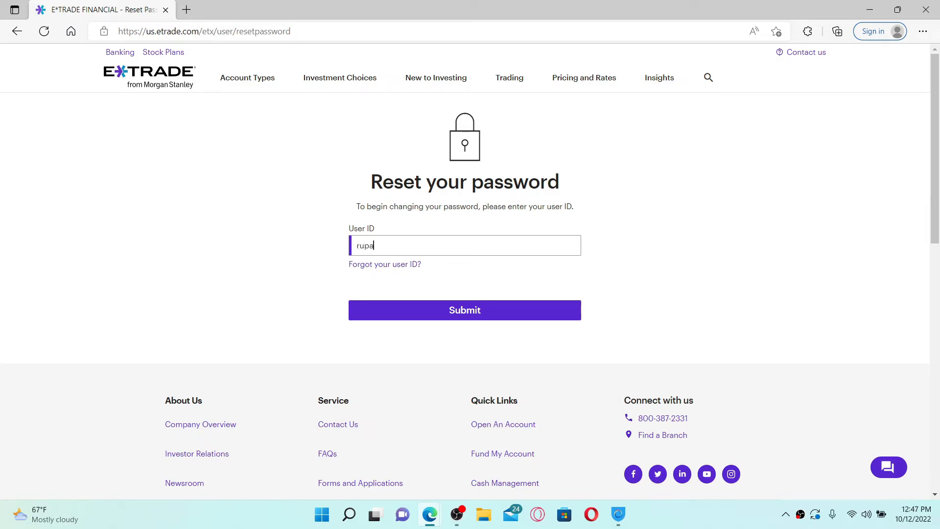
pyautogui.write('dulal')
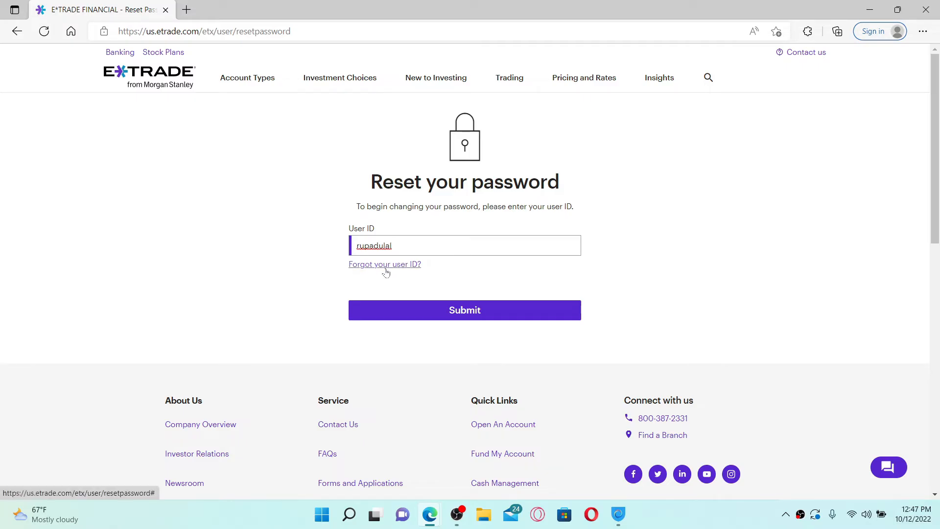
pyautogui.moveTo(412, 273)
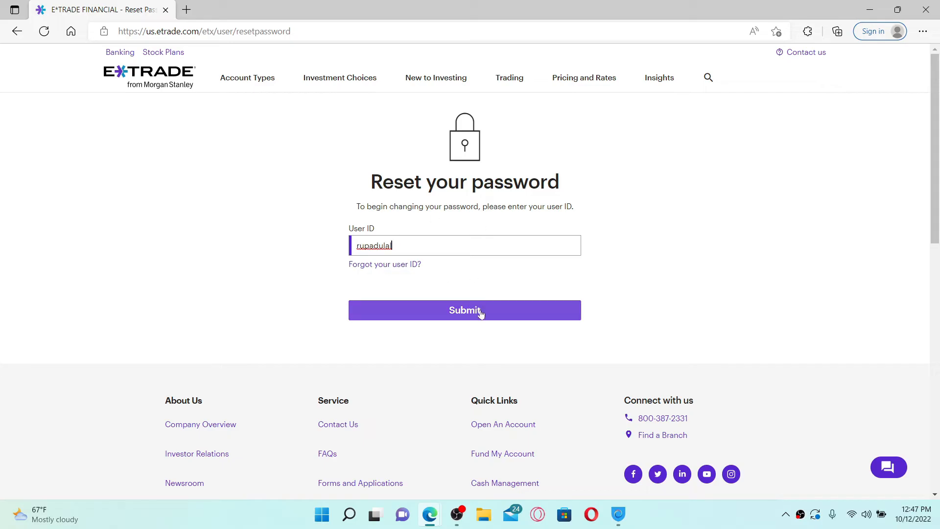
pyautogui.scroll(-3)
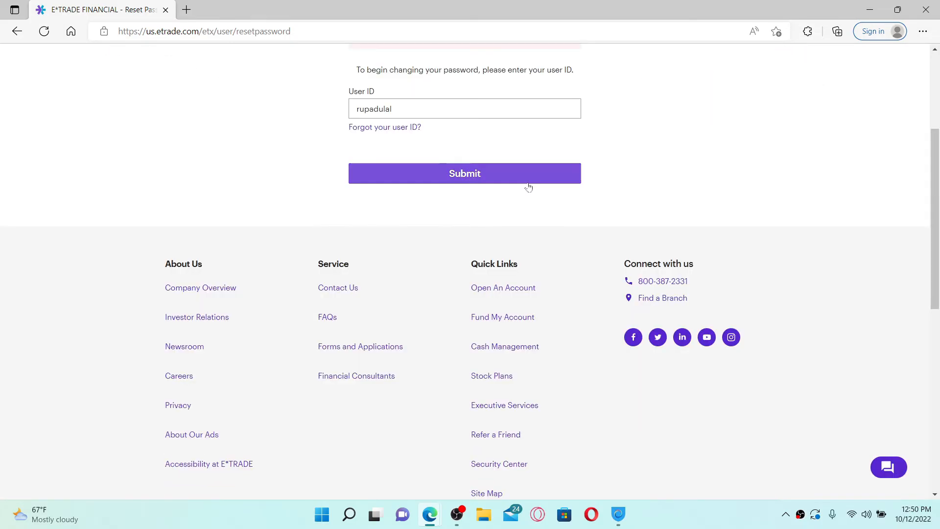
pyautogui.moveTo(564, 190)
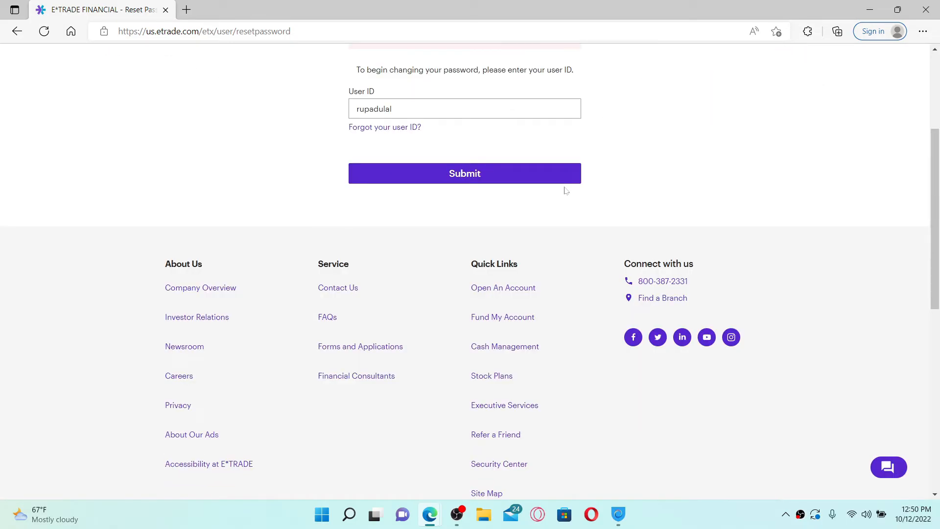